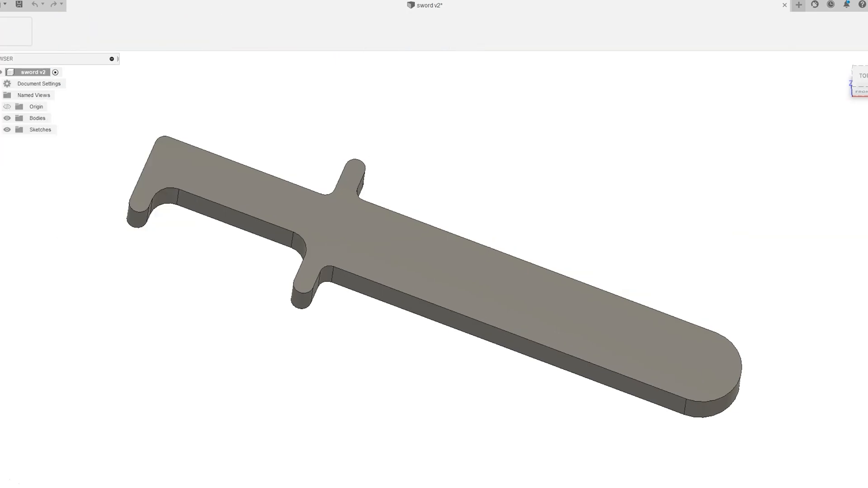
# Bring up the context menu for the sword's machining setup in the browser.
pyautogui.rightClick(42, 186)
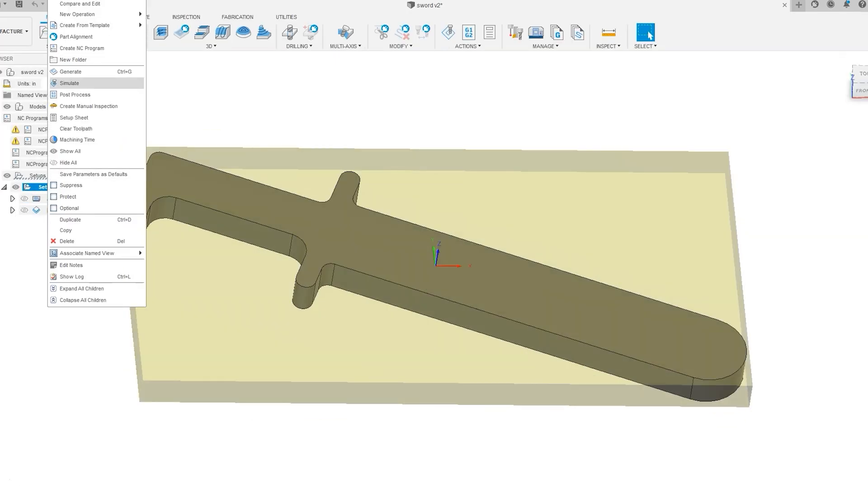
# Post process the setup's toolpaths into an .nc program file for the router.
pyautogui.click(69, 82)
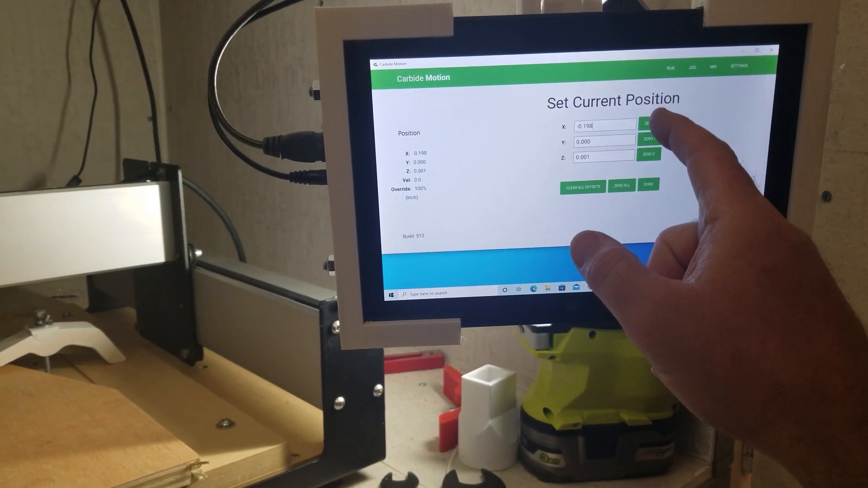
# Zero the X axis at the current position on Set Current Position.
pyautogui.click(649, 185)
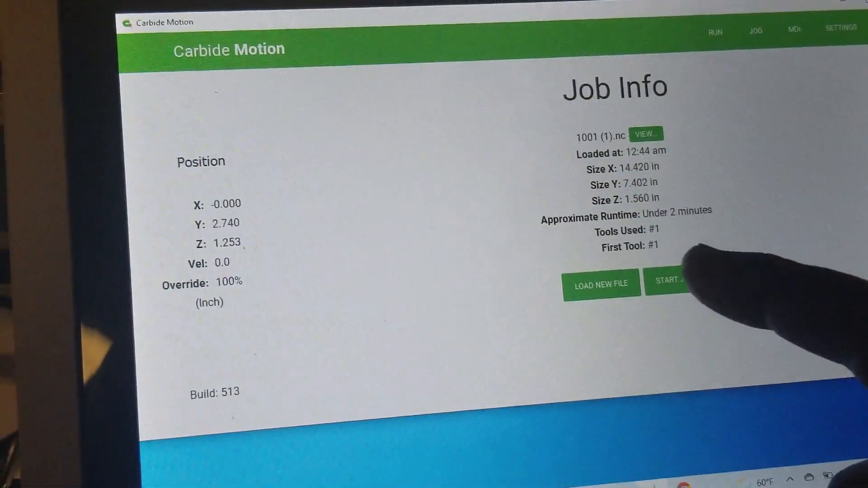
# Start the 1001 (1).nc job, which pauses at the tool #1 change prompt.
pyautogui.click(667, 281)
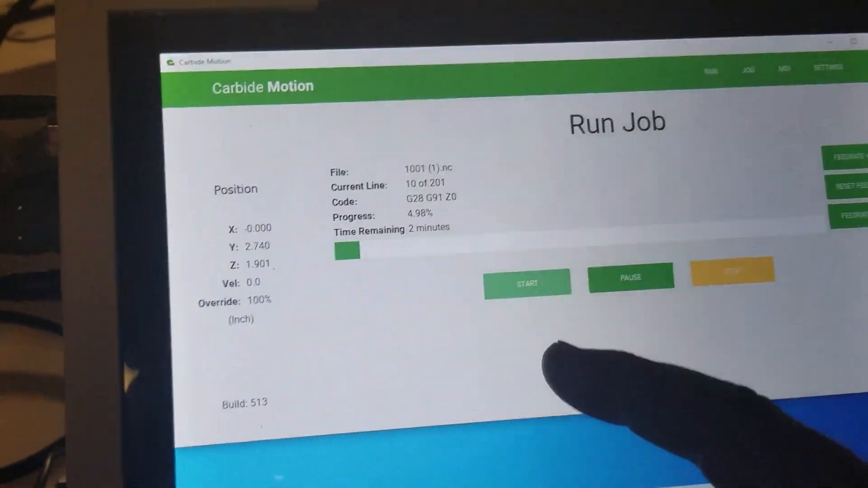
pyautogui.click(527, 283)
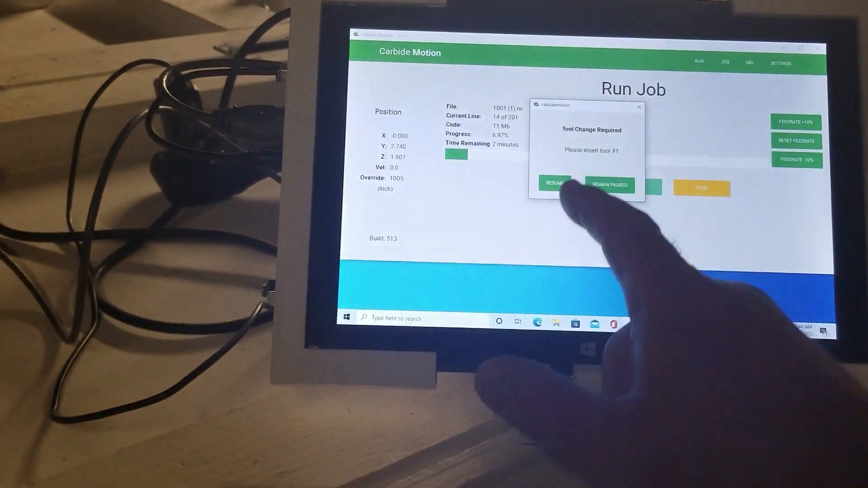